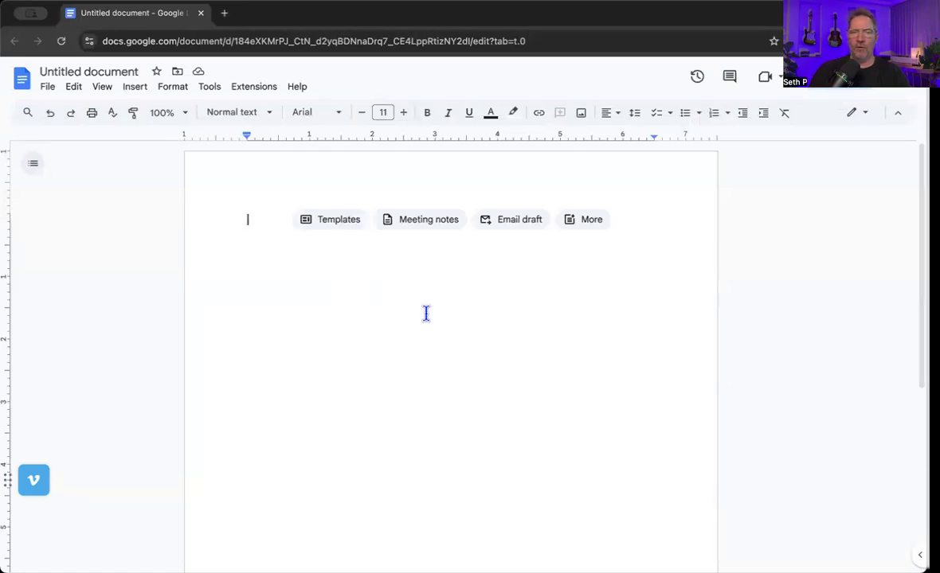
pyautogui.moveTo(442, 94)
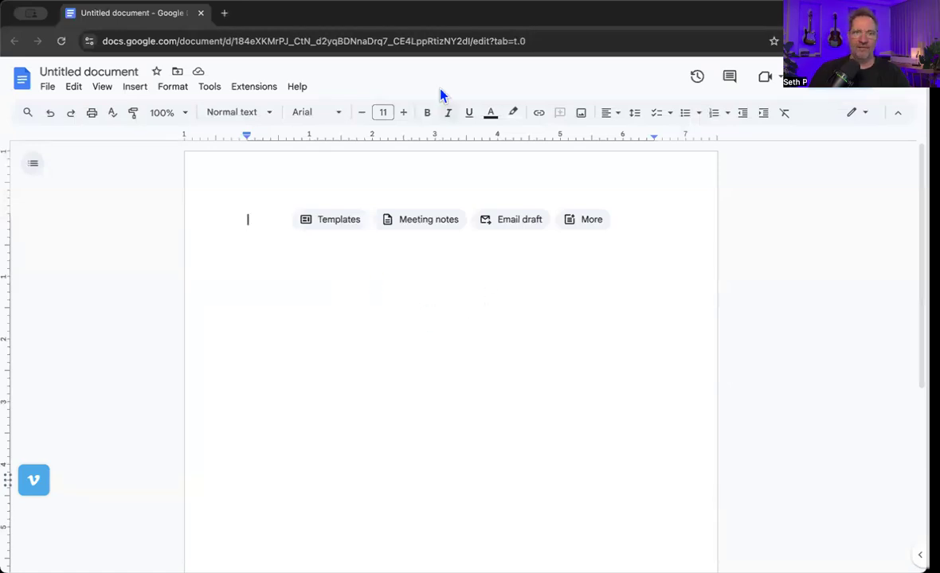
pyautogui.moveTo(297, 262)
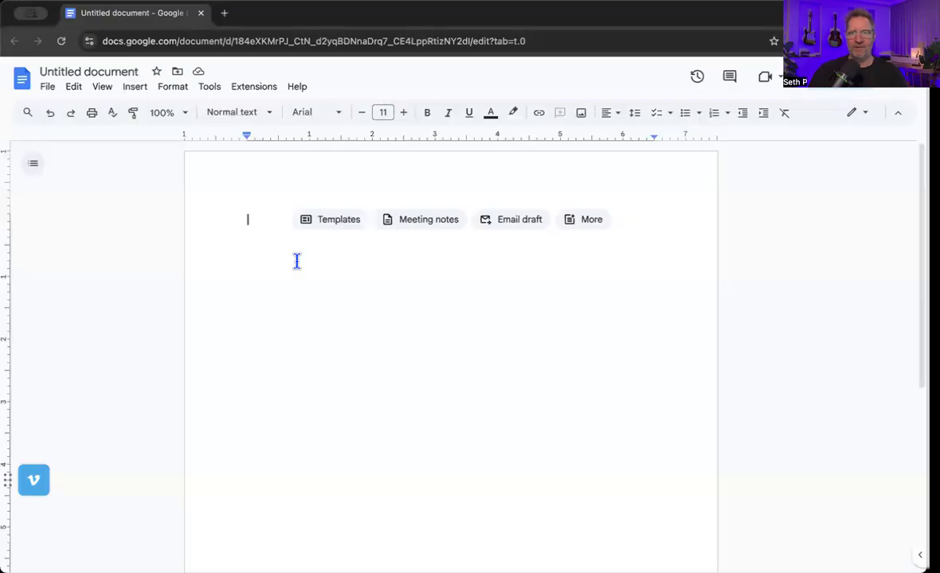
pyautogui.moveTo(309, 256)
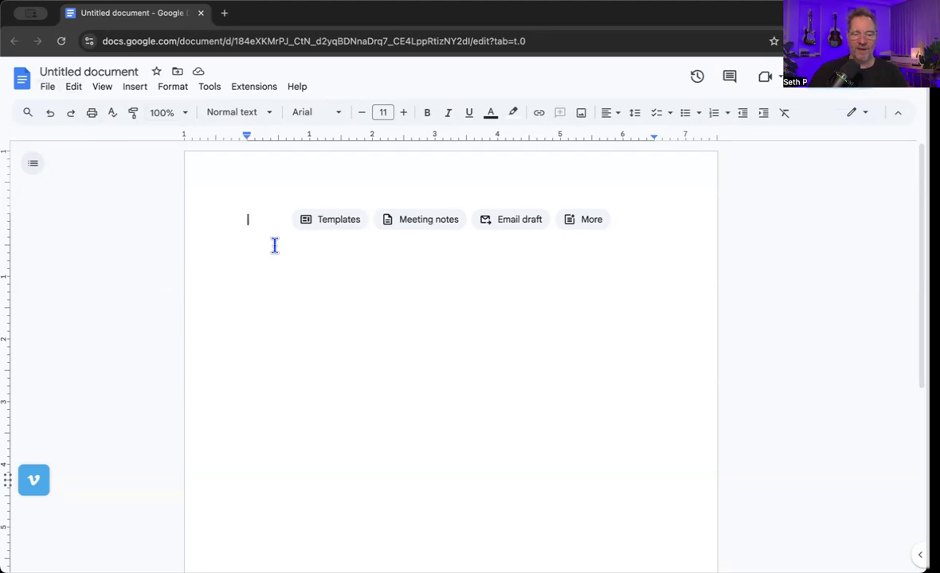
# - Type 'Hi' as the first line of the blank document
pyautogui.write('Hi')
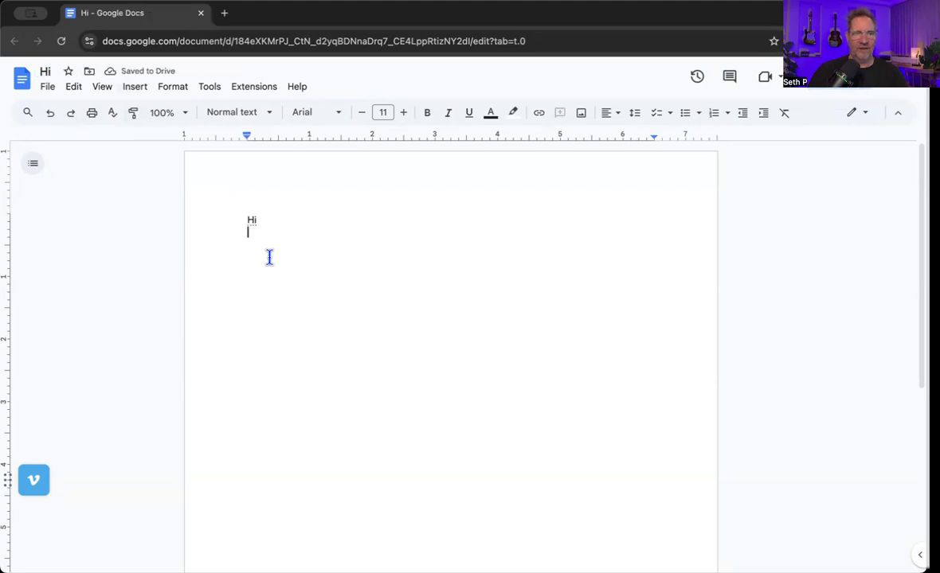
# - Set the Page setup format to Pageless and dismiss the cover image tip
pyautogui.click(47, 86)
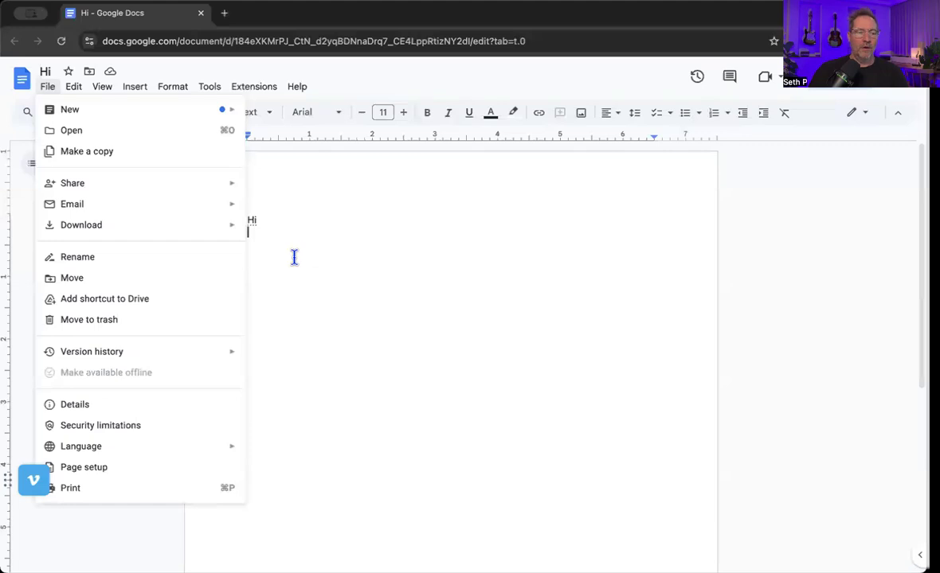
pyautogui.click(82, 468)
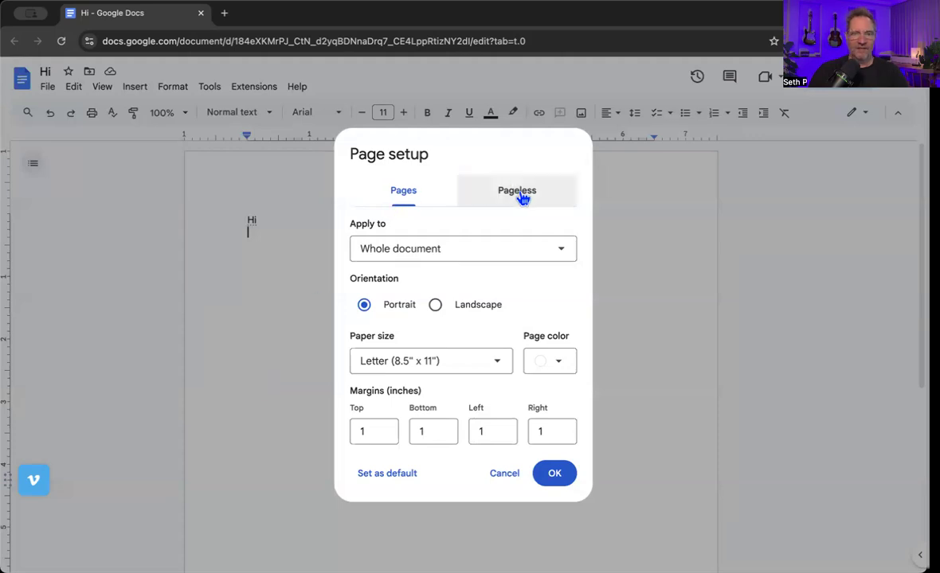
pyautogui.click(517, 190)
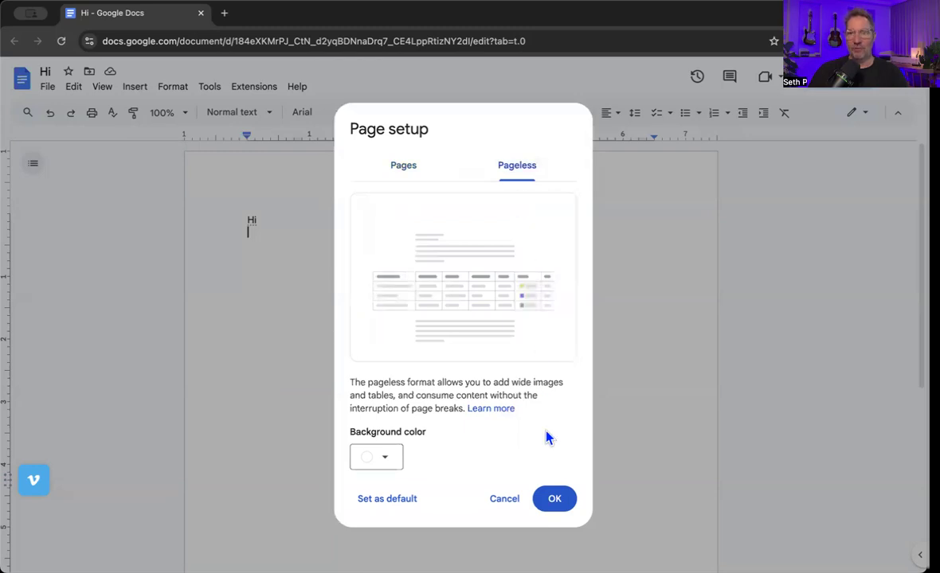
pyautogui.click(555, 498)
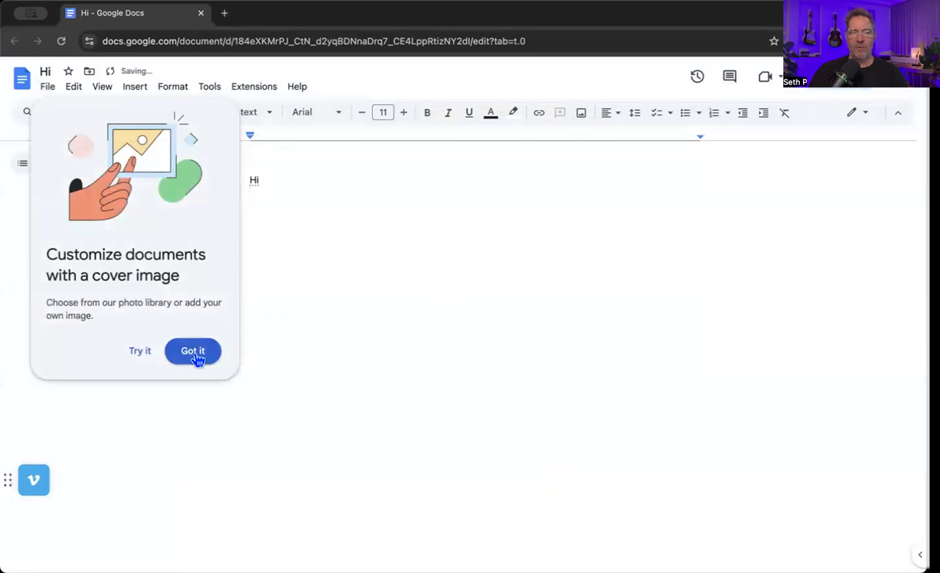
pyautogui.click(193, 351)
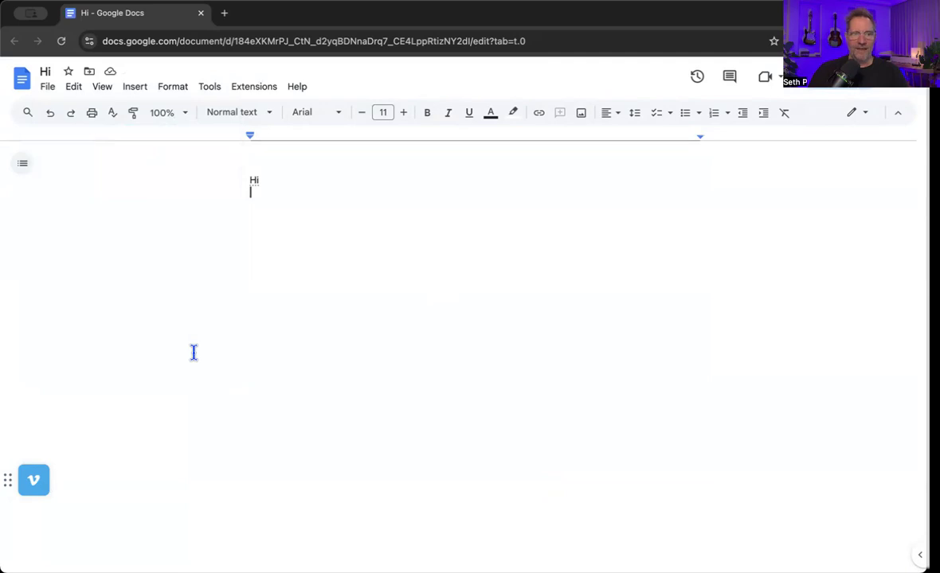
pyautogui.moveTo(494, 269)
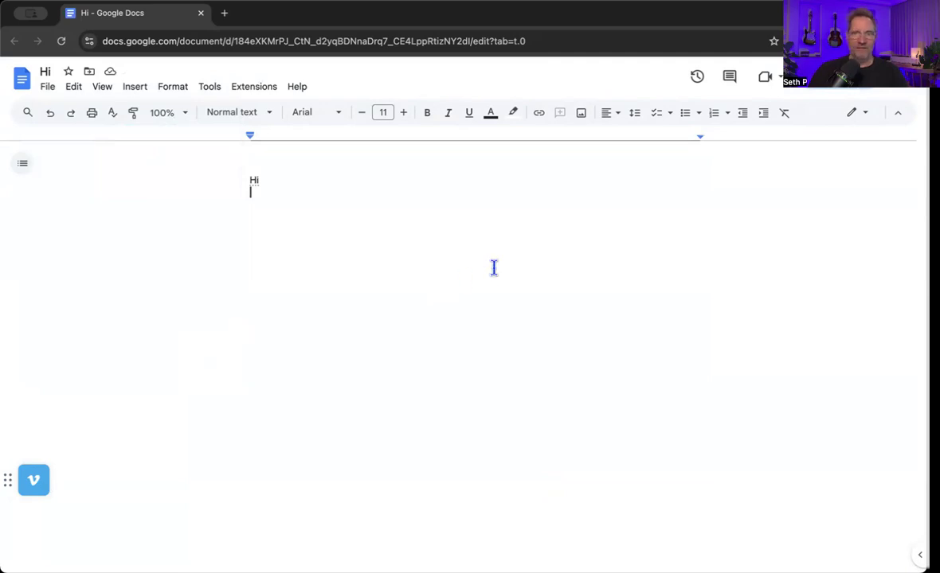
pyautogui.moveTo(475, 324)
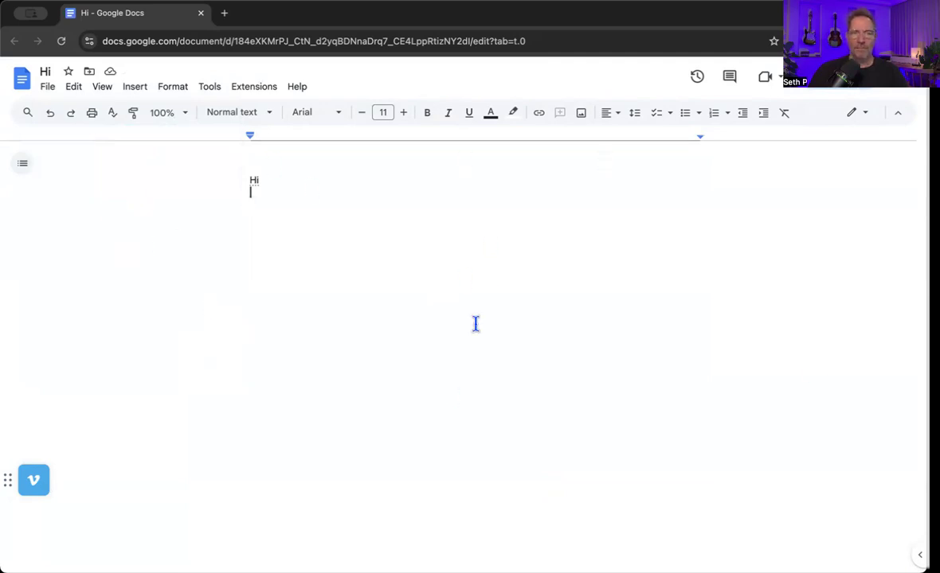
pyautogui.moveTo(506, 308)
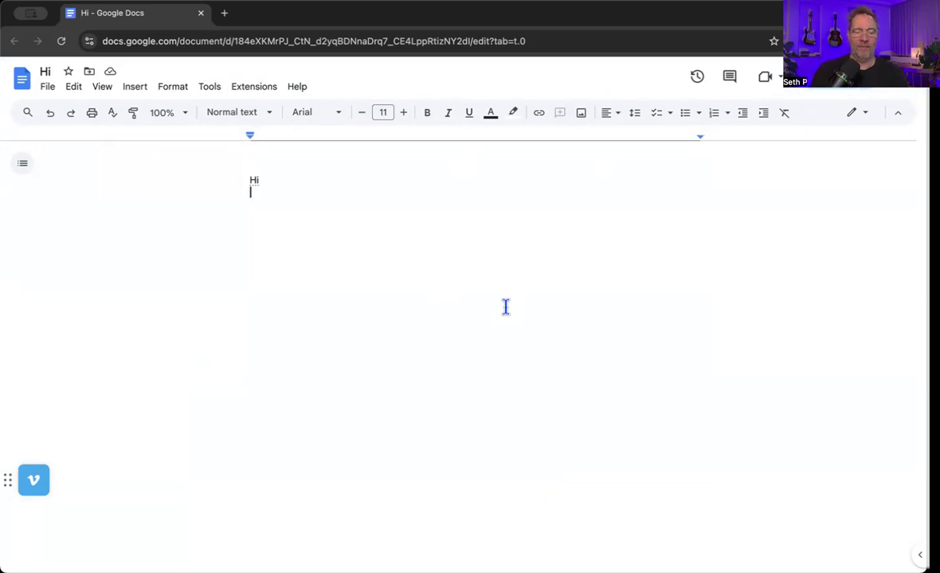
pyautogui.moveTo(281, 245)
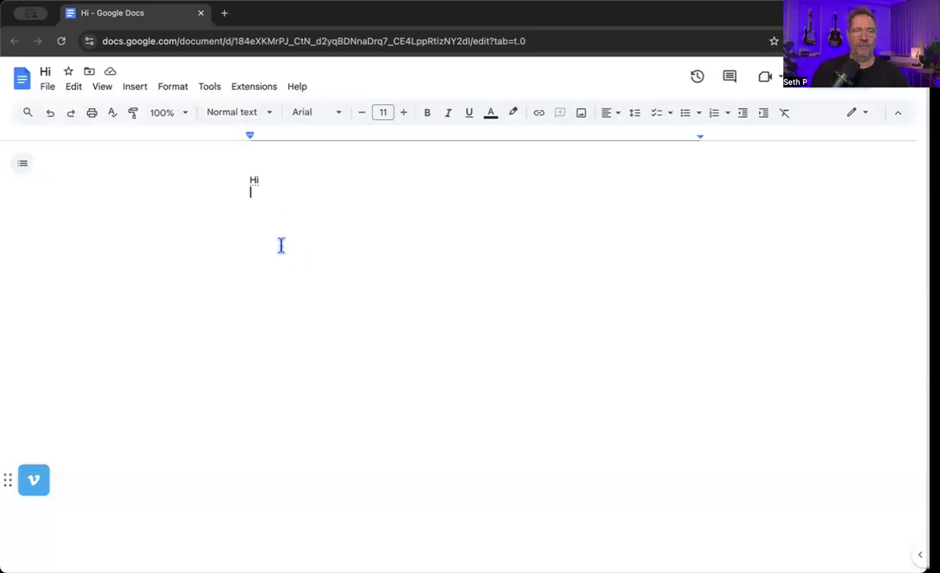
pyautogui.moveTo(296, 194)
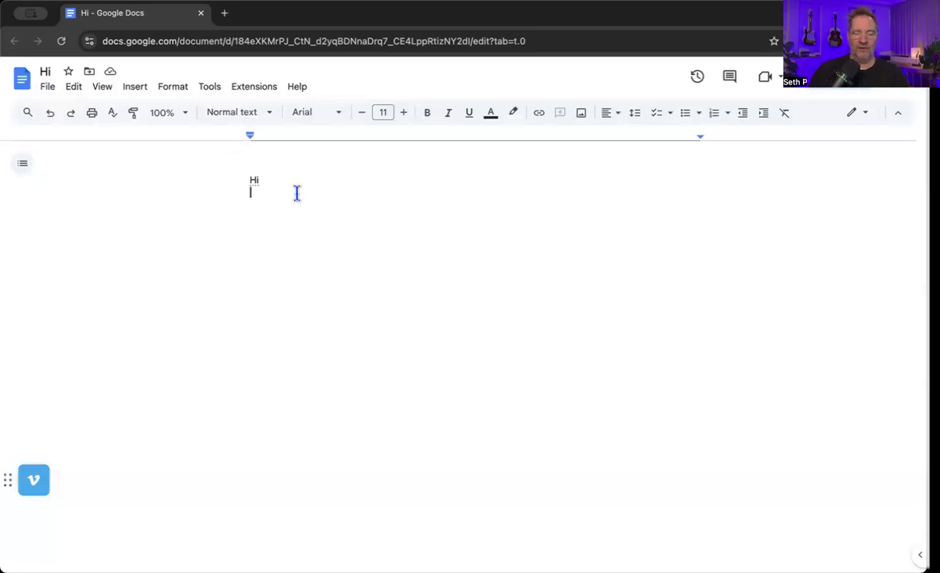
# - Type the outline lines Intro, Theme, Hook, Body1, Body 2, Body 3, Conc and bib
pyautogui.write('int')
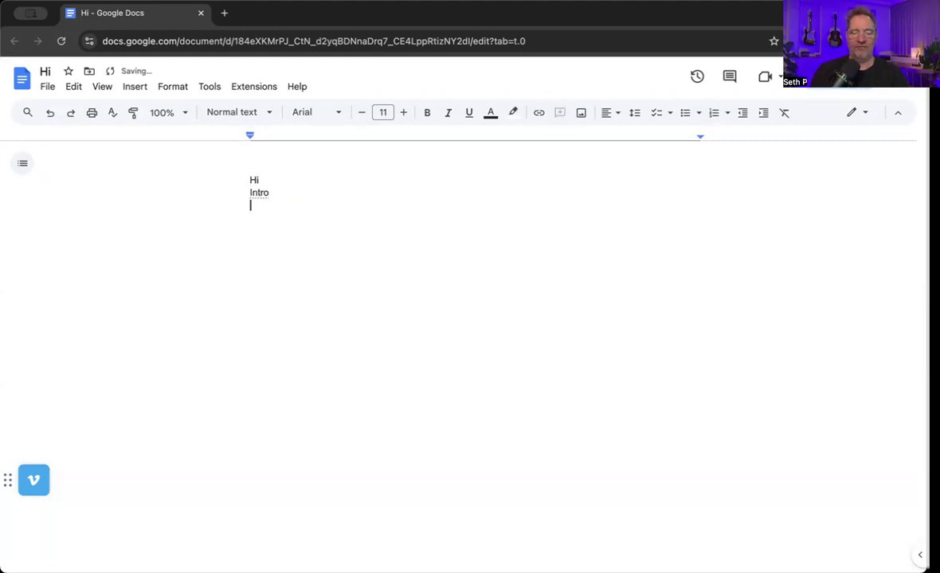
pyautogui.write('Theme')
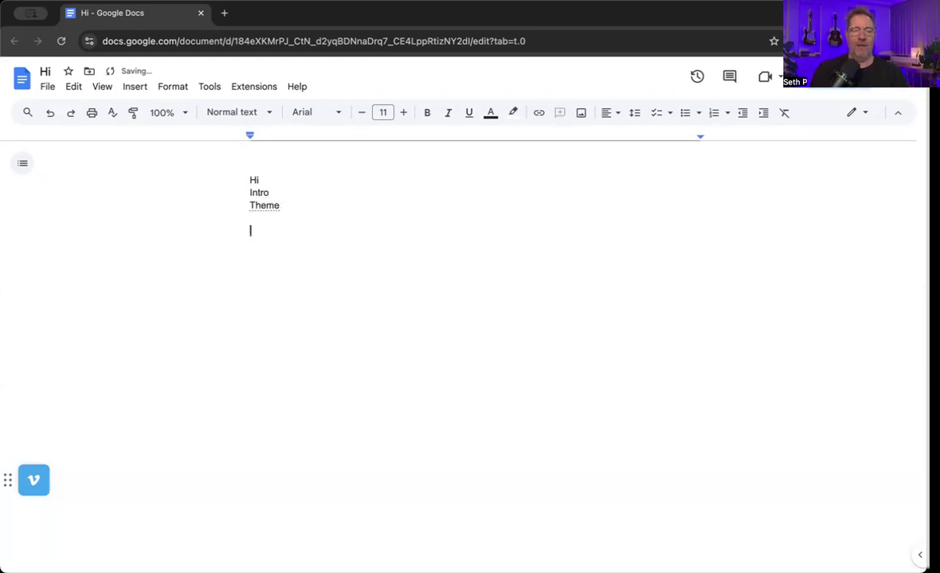
pyautogui.write('op')
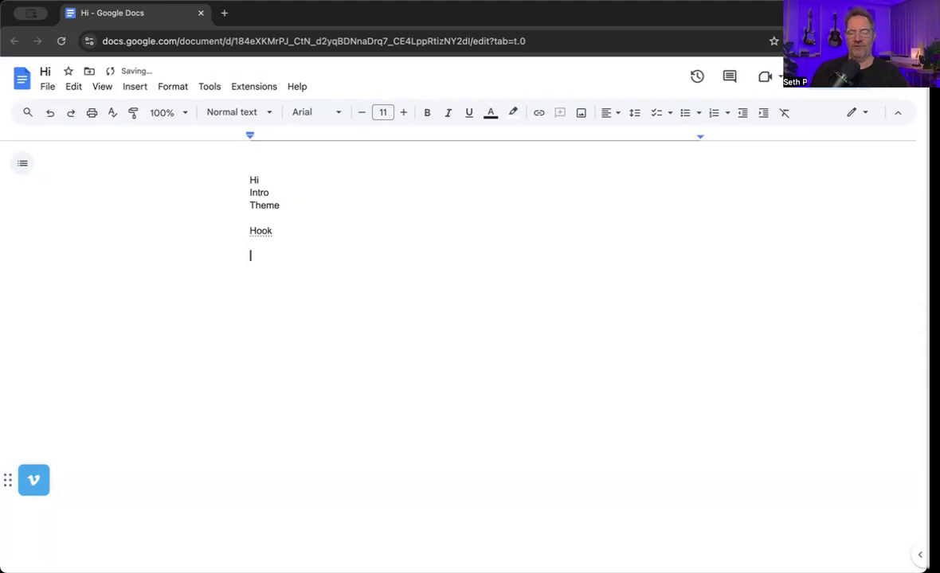
pyautogui.write('body')
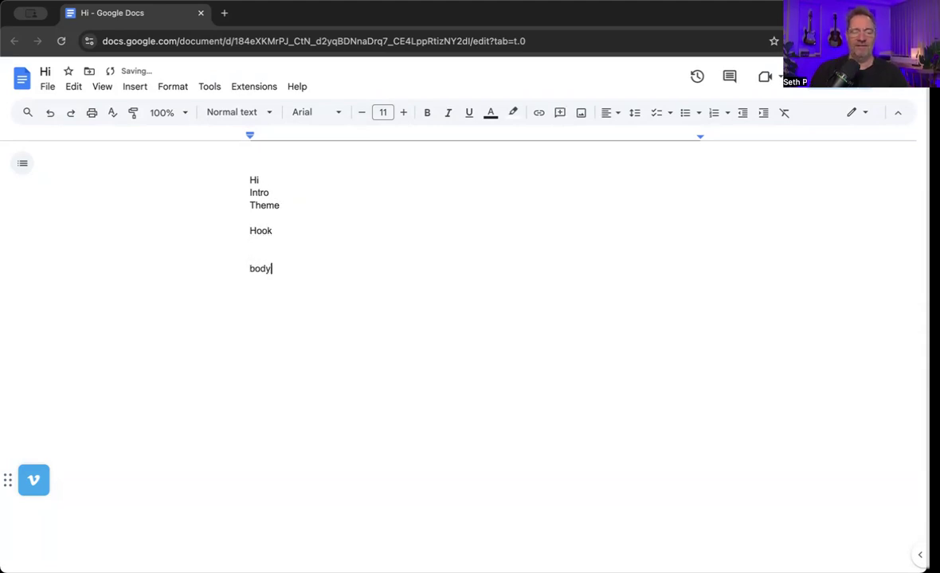
pyautogui.write('Body1')
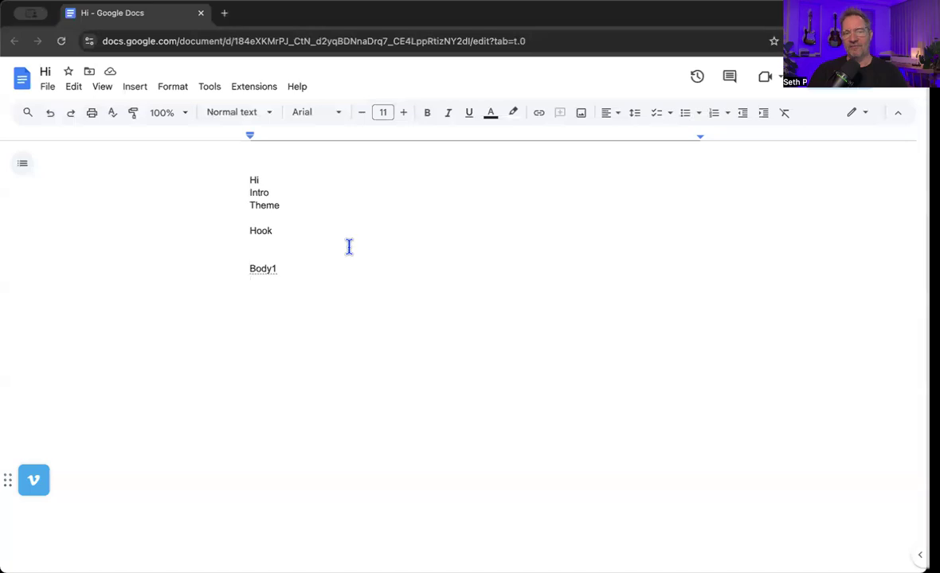
pyautogui.write('bo')
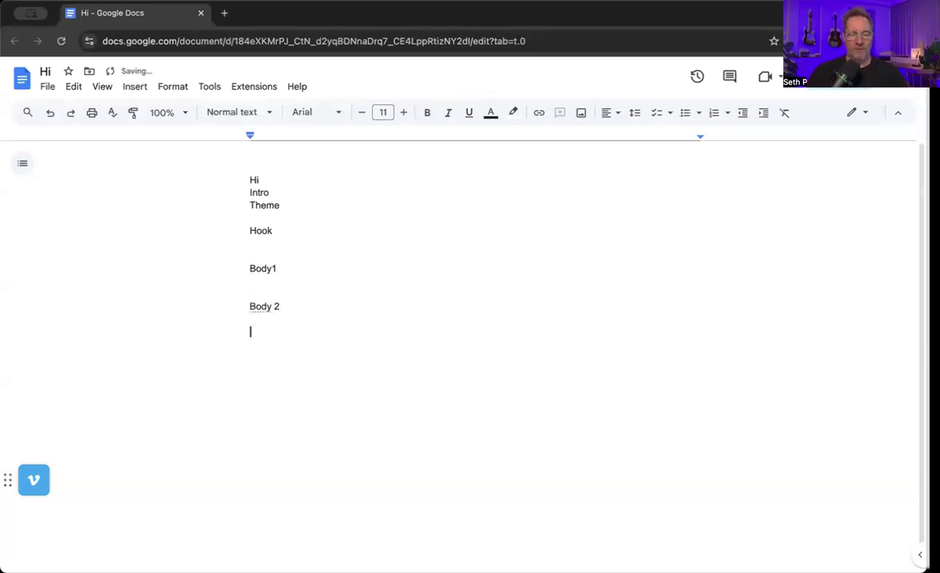
pyautogui.write('Body 3')
pyautogui.write('bib')
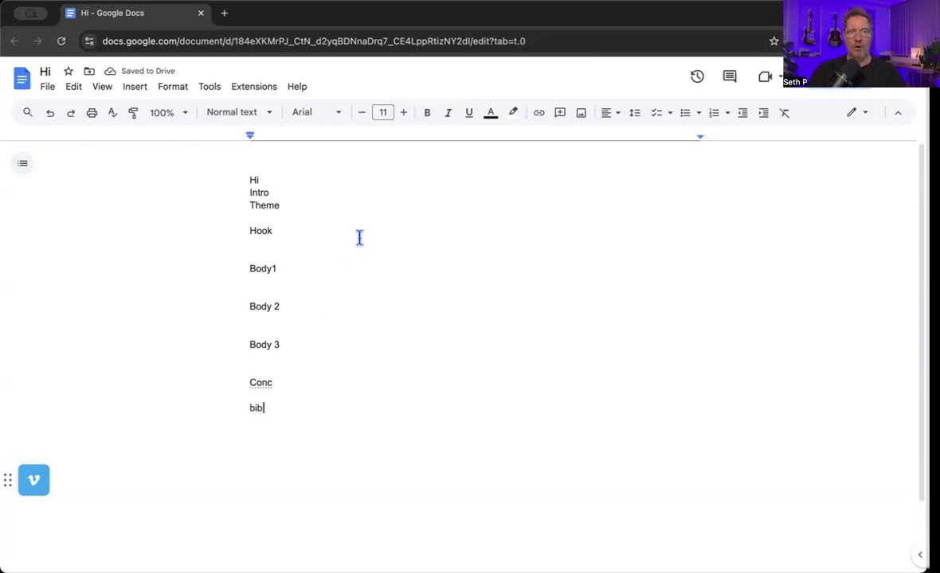
pyautogui.moveTo(279, 202)
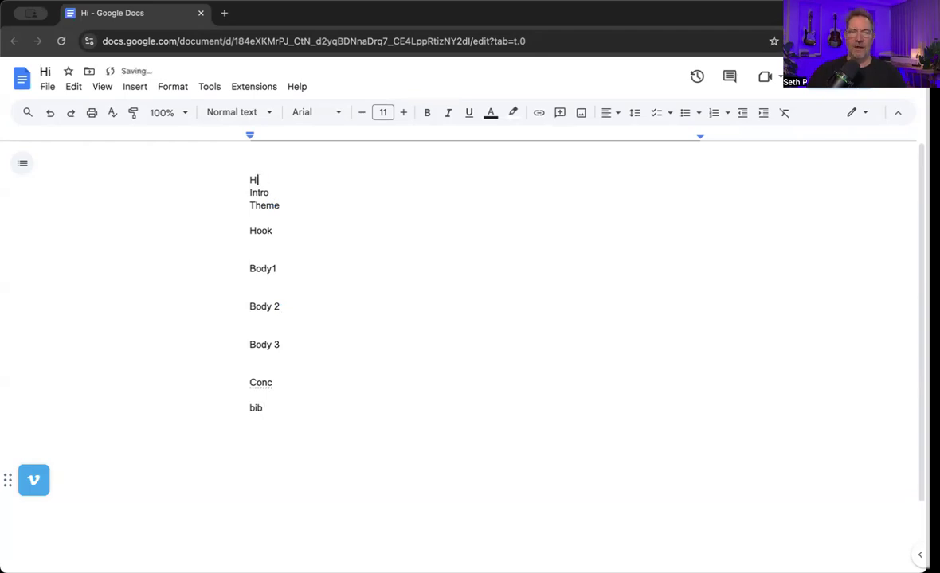
# - Delete the Hi line and put a new 'outline' line beneath Theme
pyautogui.press('Backspace')
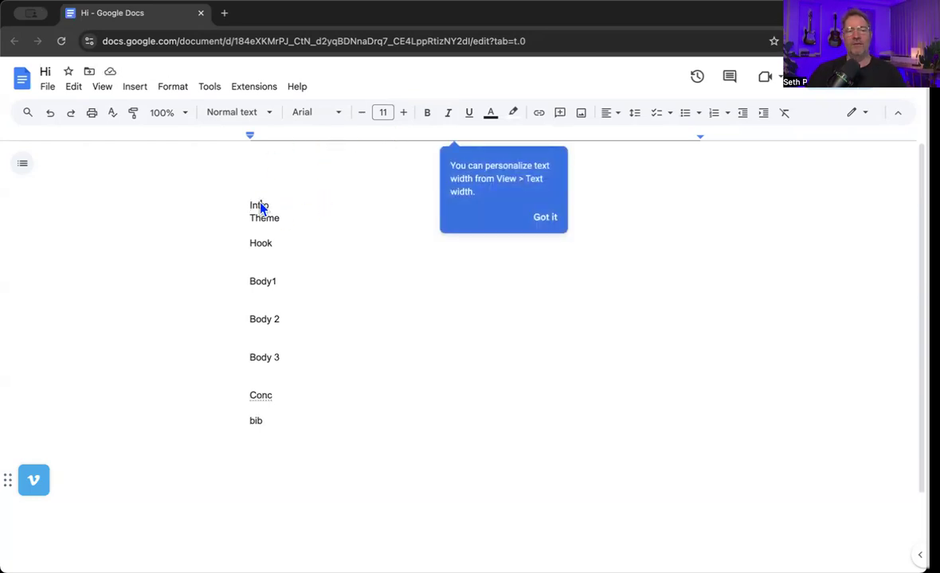
pyautogui.doubleClick(258, 204)
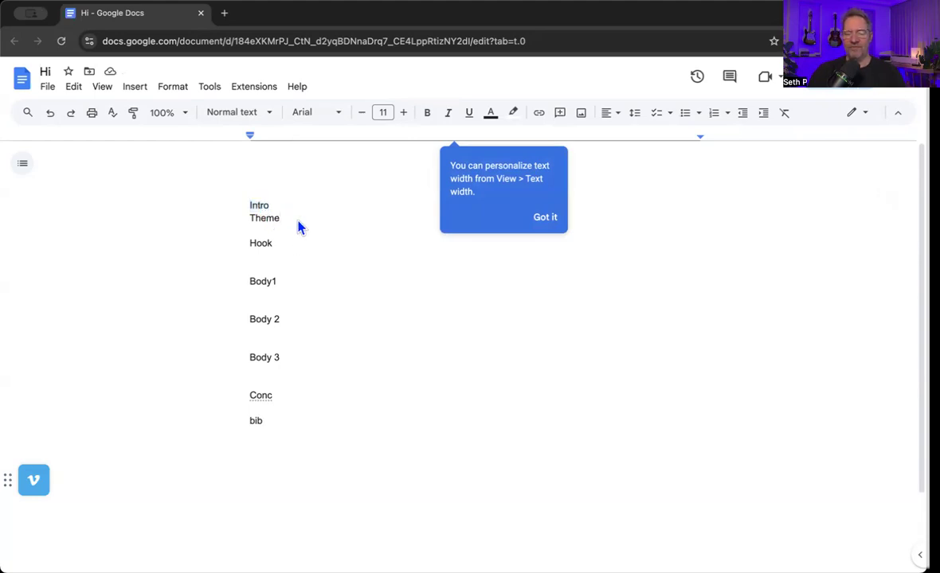
pyautogui.write('outline')
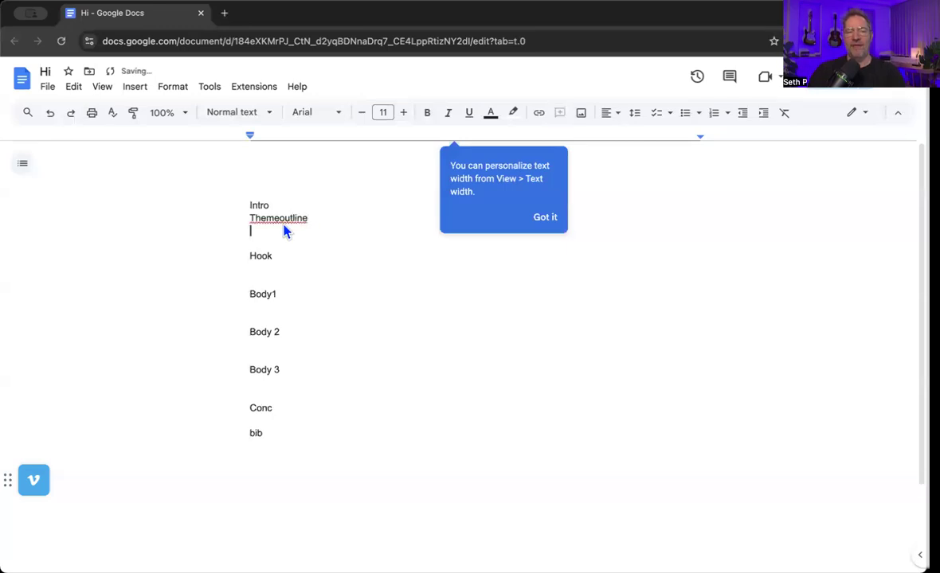
pyautogui.press('enter')
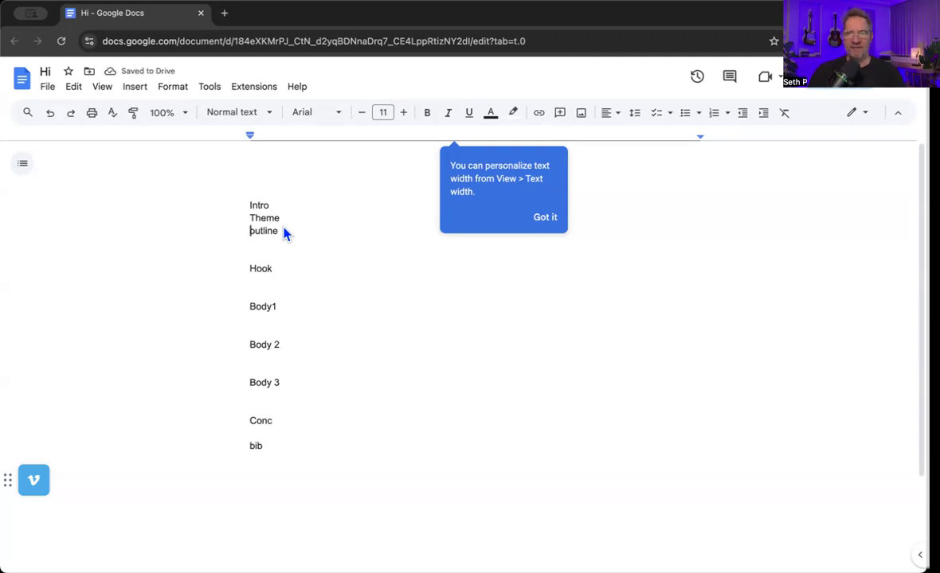
pyautogui.moveTo(290, 221)
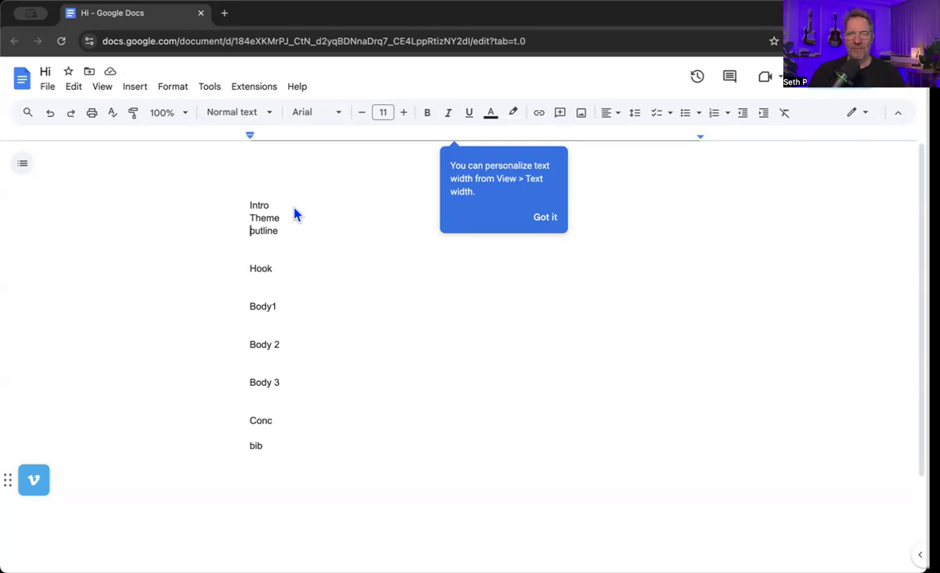
pyautogui.moveTo(292, 213)
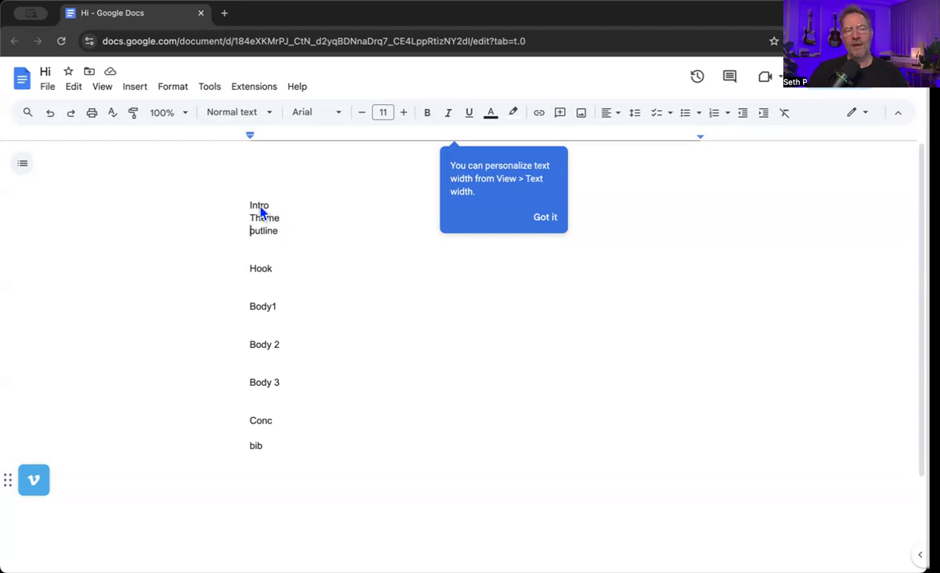
# - Style Intro as Heading 1, highlight it green, and update Heading 1 to match
pyautogui.click(231, 112)
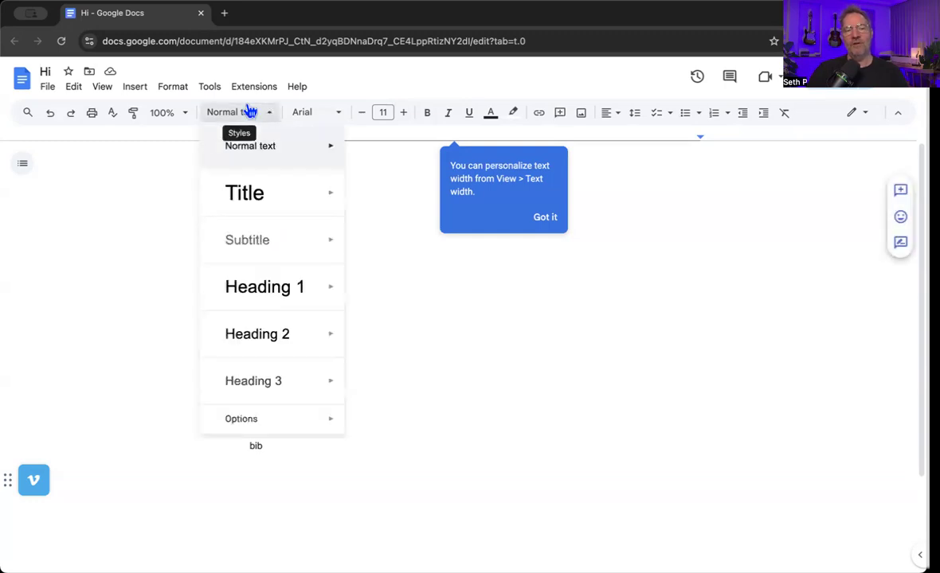
pyautogui.moveTo(252, 240)
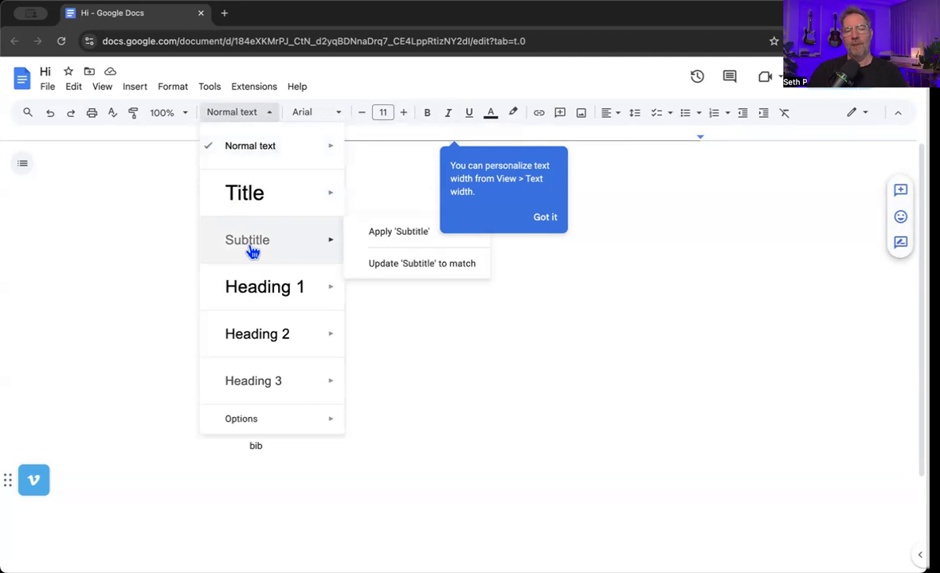
pyautogui.click(265, 287)
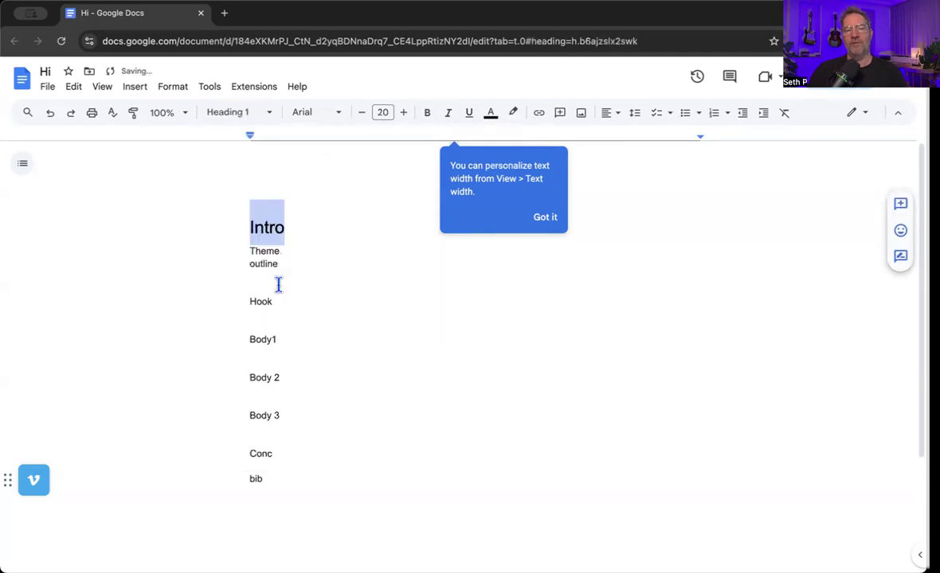
pyautogui.click(513, 111)
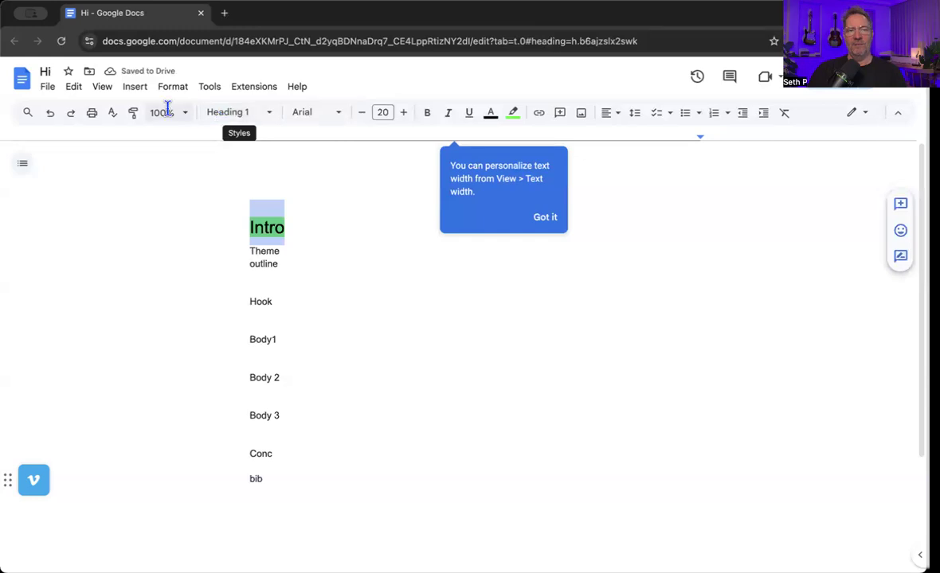
pyautogui.click(227, 111)
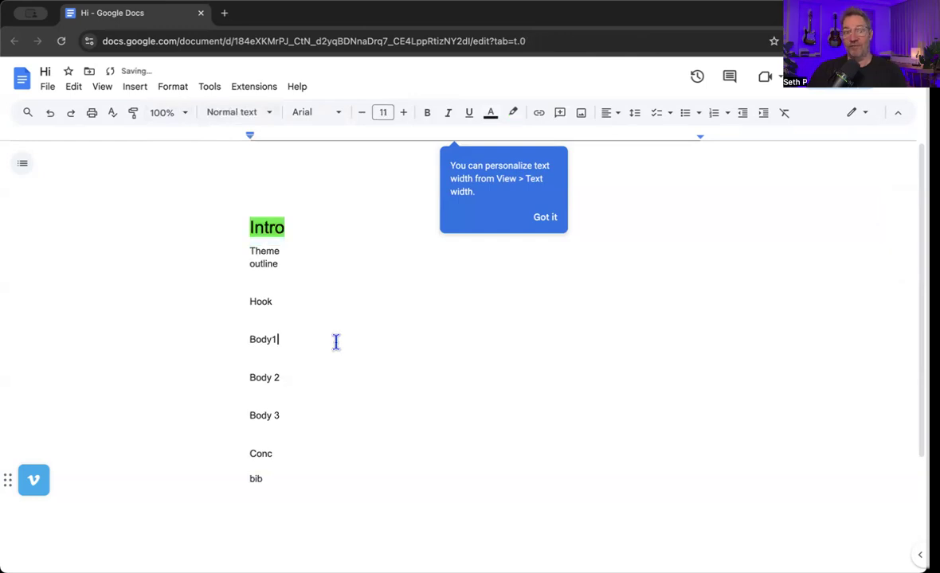
# - Make Body1, Body 2, Body 3 and Conc green Heading 1s; update Heading 2 to cyan
pyautogui.doubleClick(262, 339)
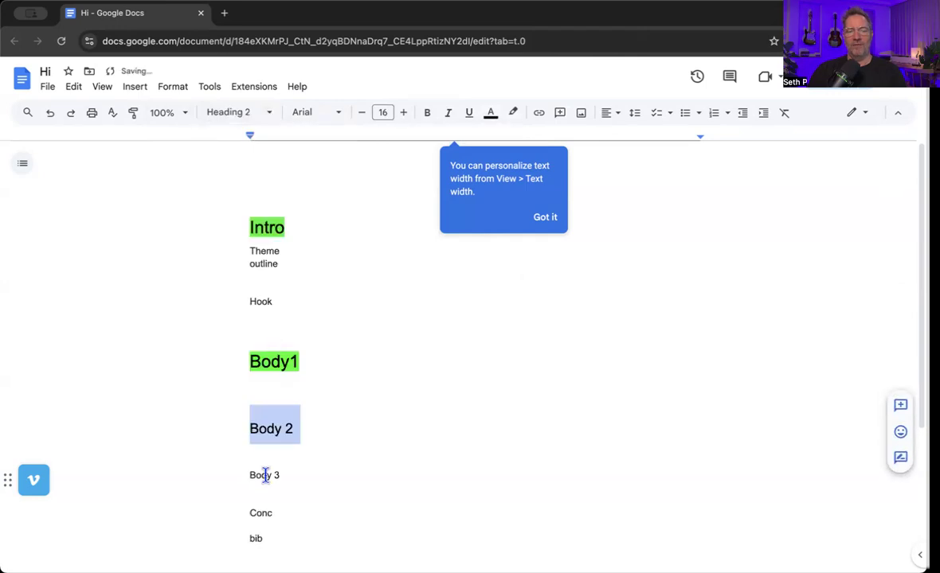
pyautogui.click(231, 112)
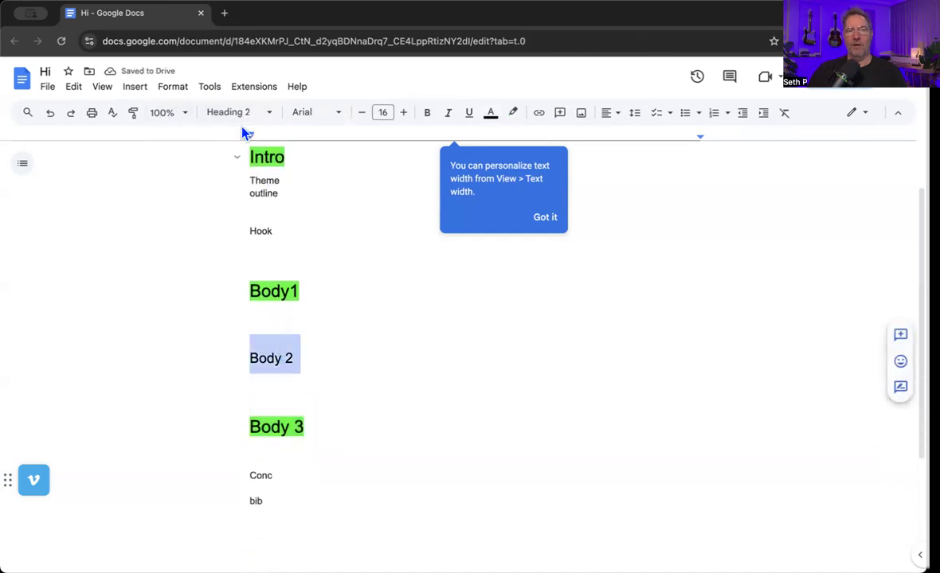
pyautogui.click(513, 111)
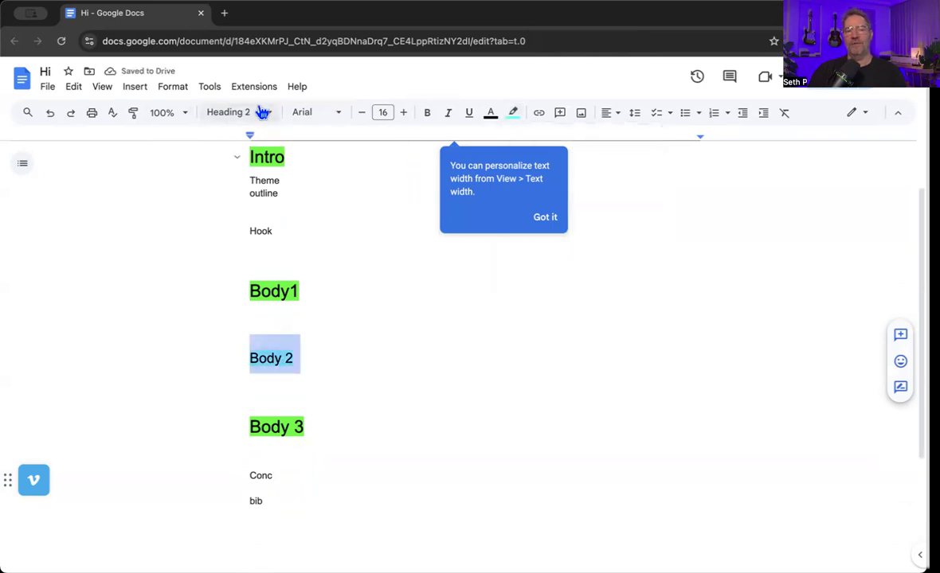
pyautogui.click(228, 112)
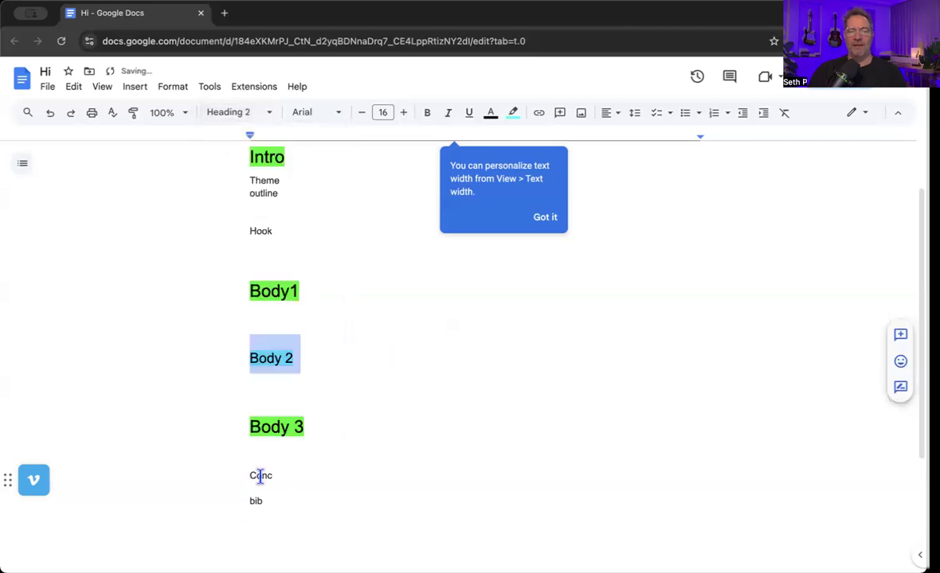
pyautogui.click(235, 111)
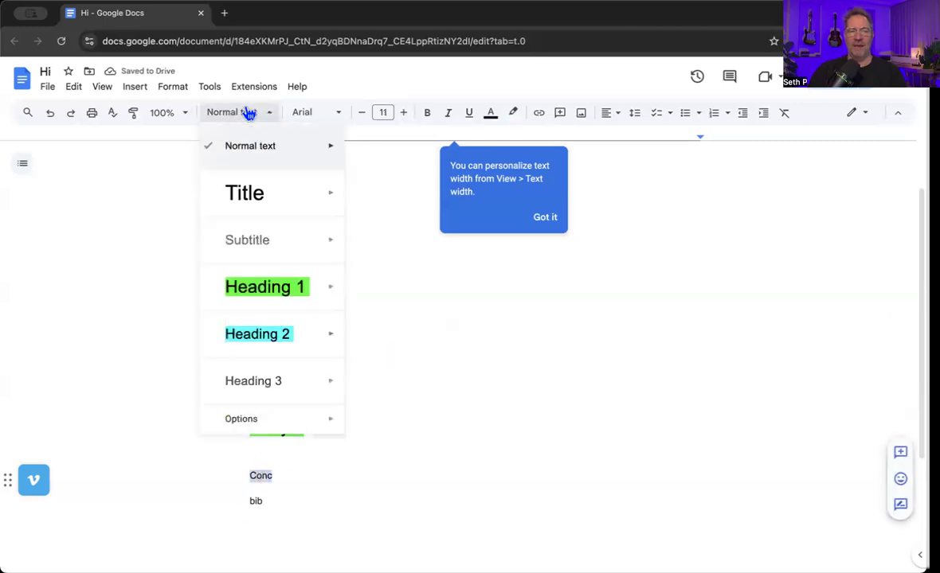
pyautogui.click(265, 287)
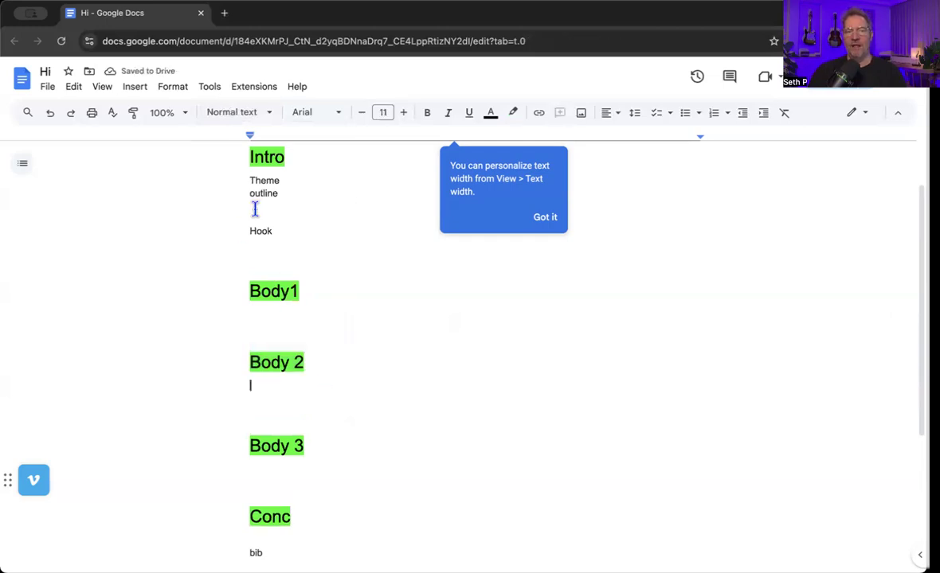
# - Style Hook as a cyan Heading 2 with notes below, then collapse its section
pyautogui.doubleClick(265, 180)
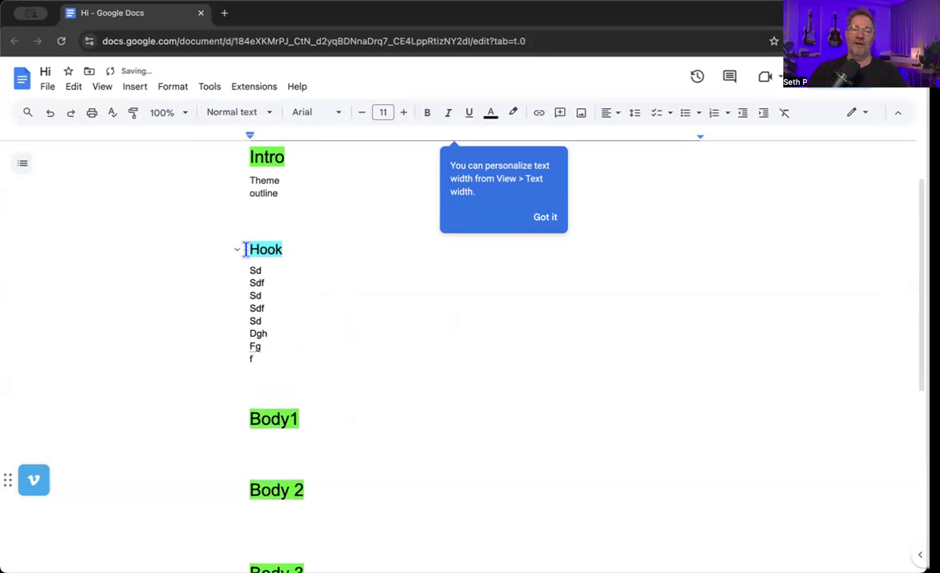
pyautogui.click(266, 249)
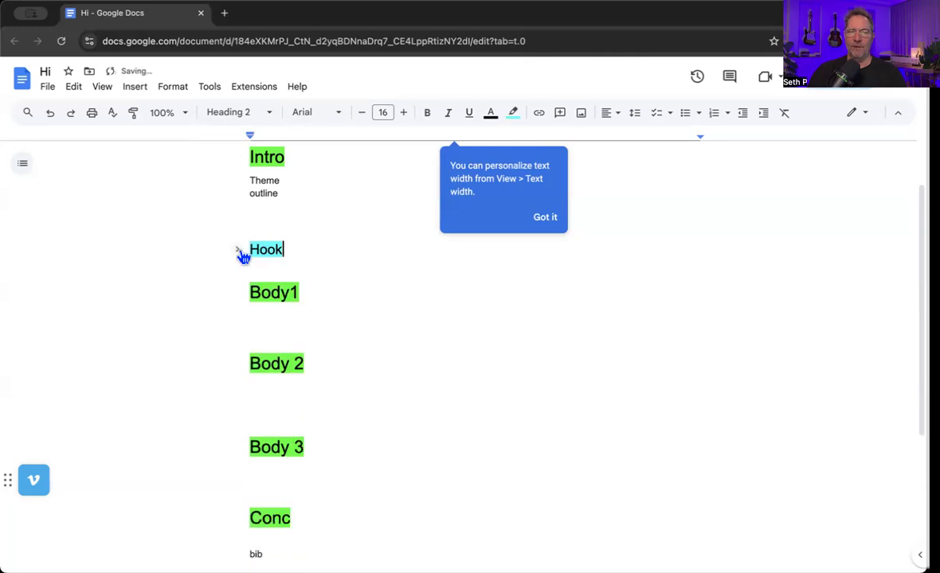
pyautogui.moveTo(237, 157)
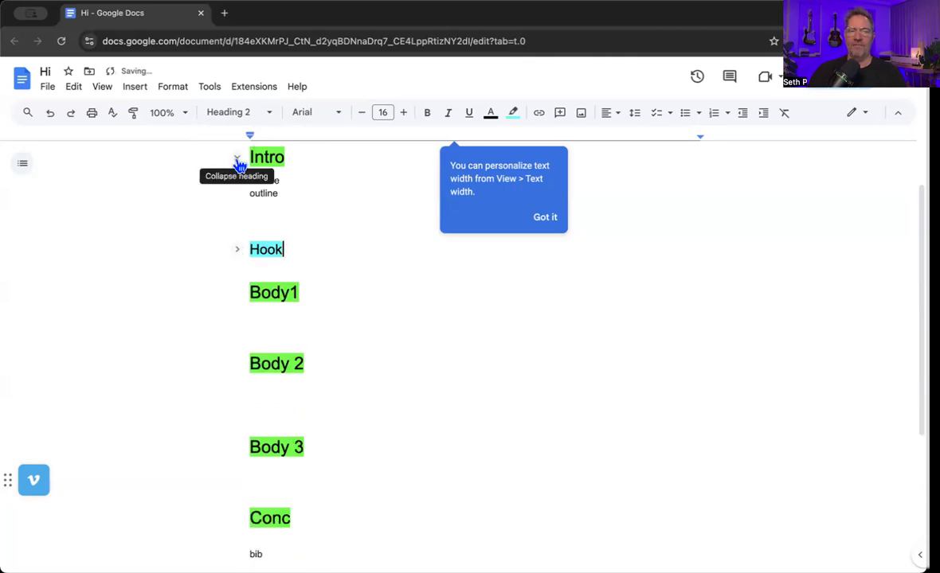
# - Fold the Intro and Body1 sections and retype the Body1 heading as ROCK
pyautogui.click(236, 157)
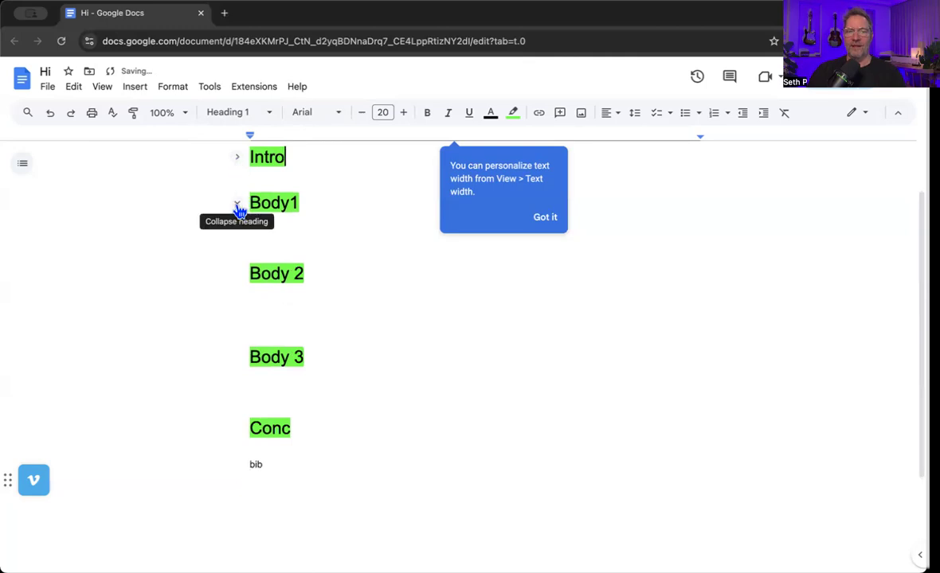
pyautogui.click(237, 203)
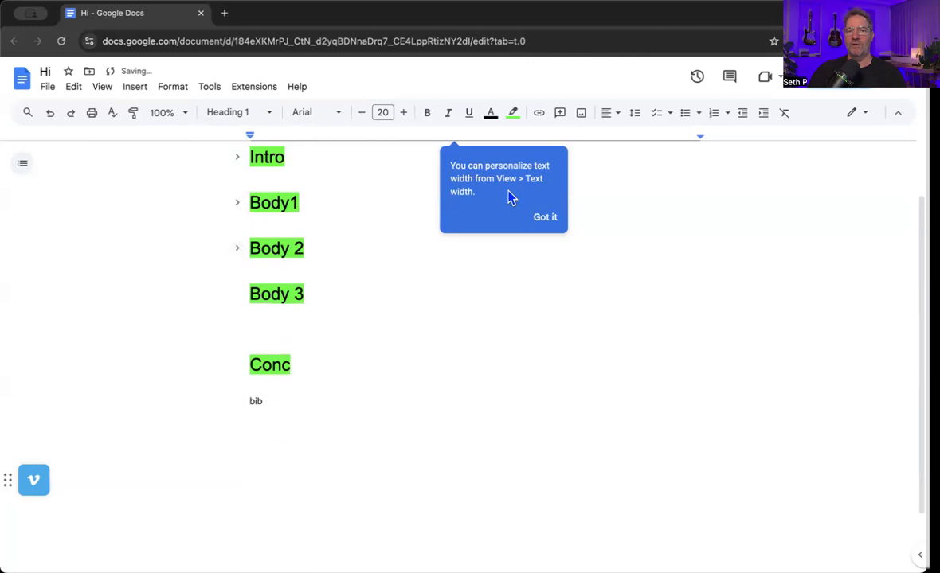
pyautogui.moveTo(368, 260)
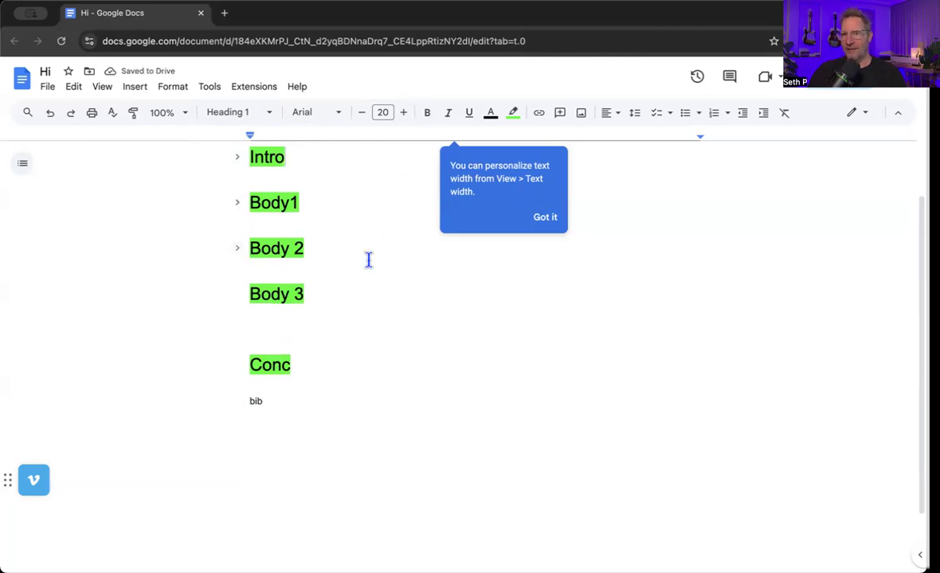
pyautogui.moveTo(278, 202)
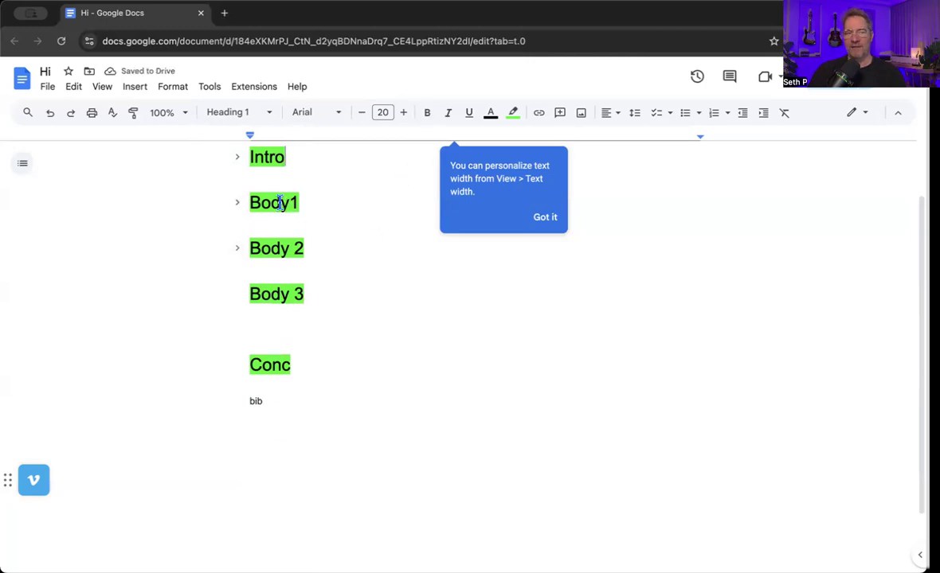
pyautogui.click(273, 203)
pyautogui.write('ROCK')
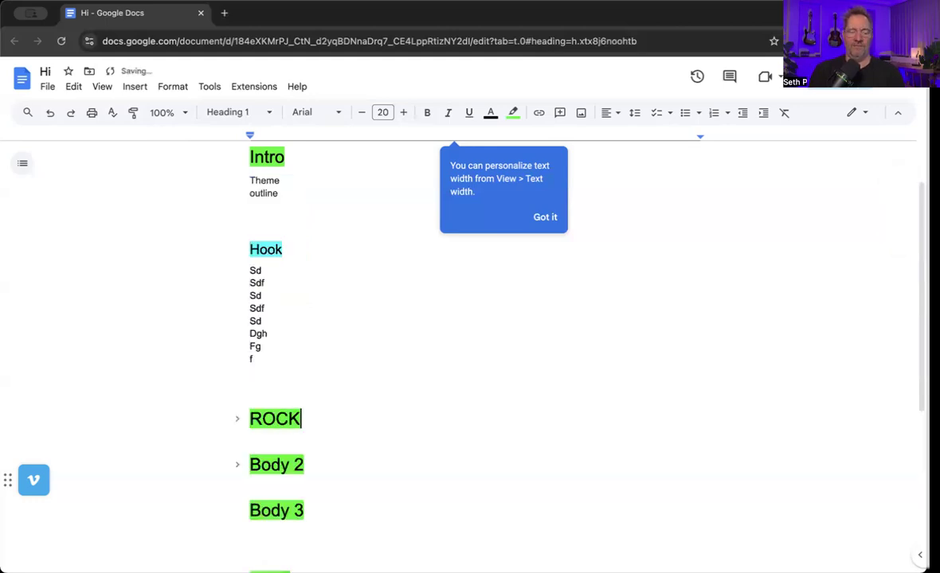
# - Complete the heading as ROCKS and add note lines Ig, Sed and met beneath it
pyautogui.write('S')
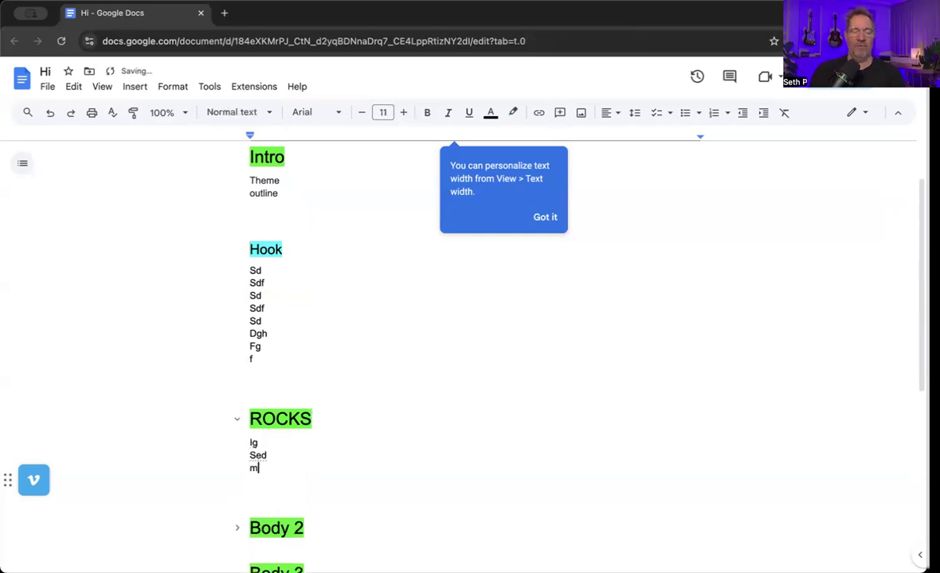
pyautogui.write('et')
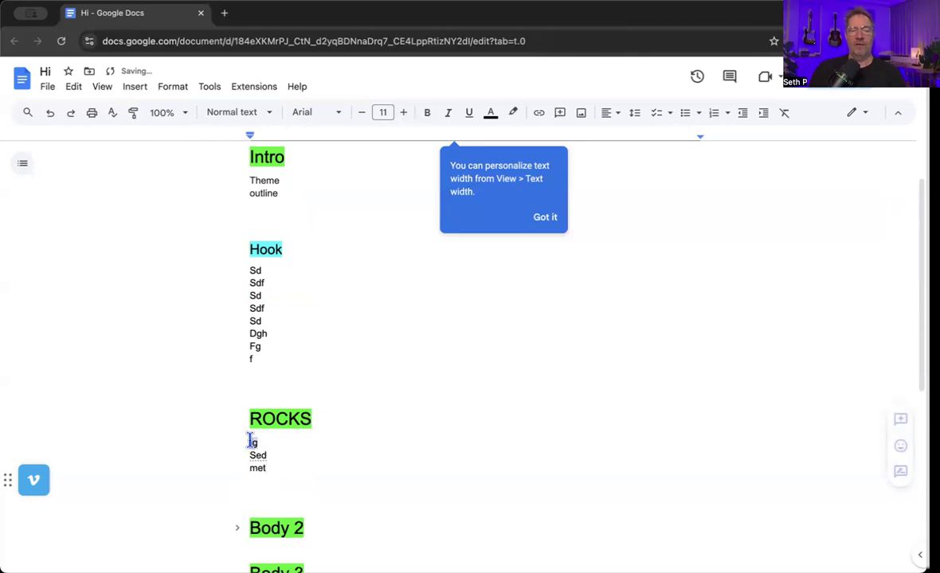
pyautogui.click(232, 111)
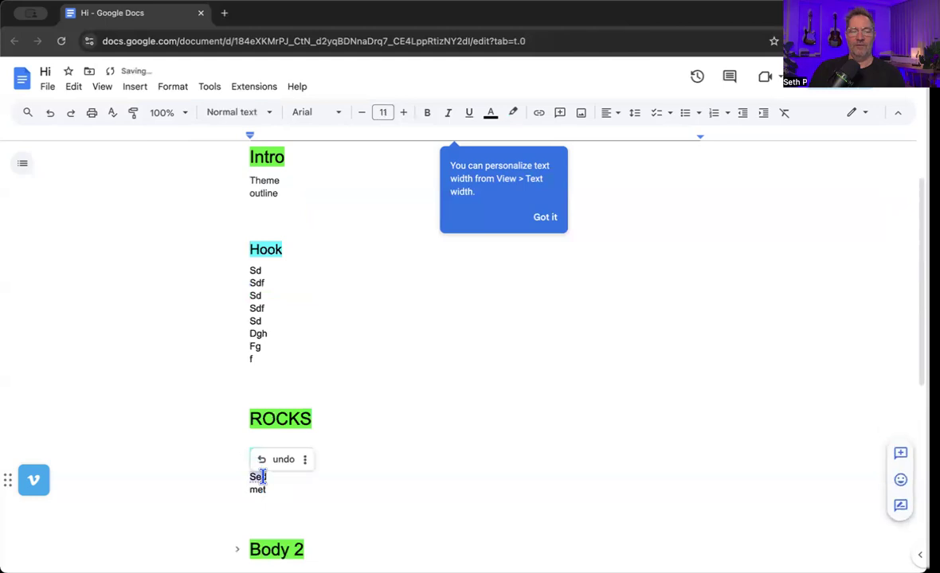
pyautogui.click(232, 111)
pyautogui.write('d 10/4')
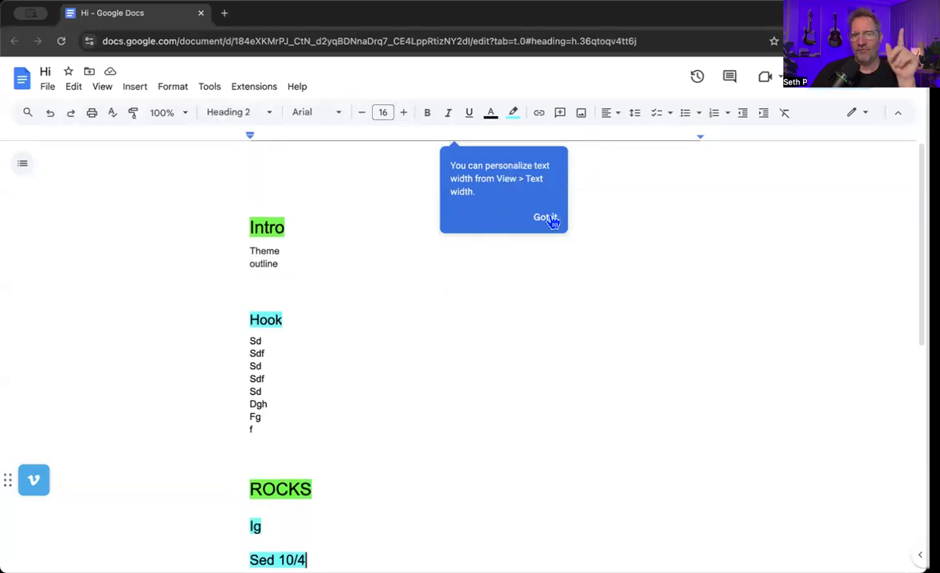
# - Dismiss the text-width tip with Got it
pyautogui.click(545, 217)
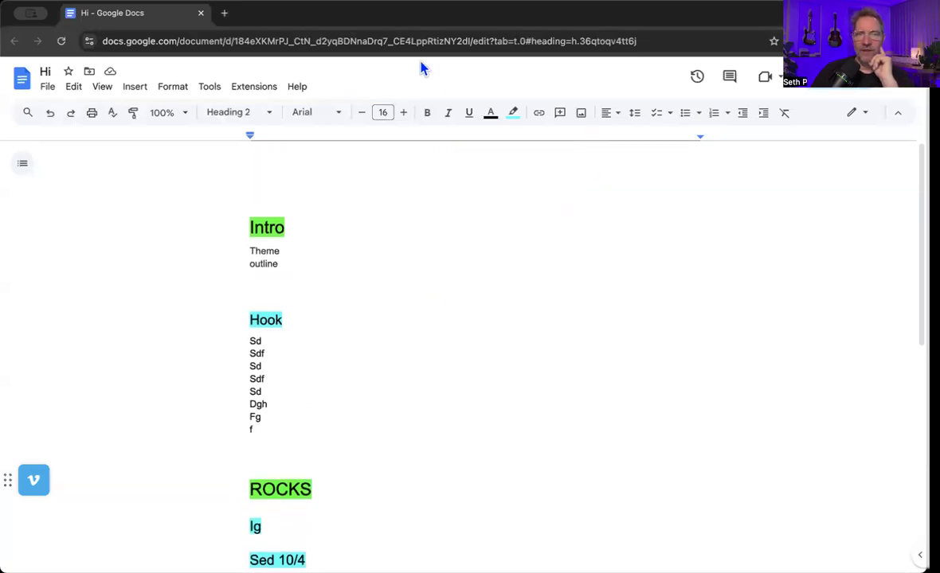